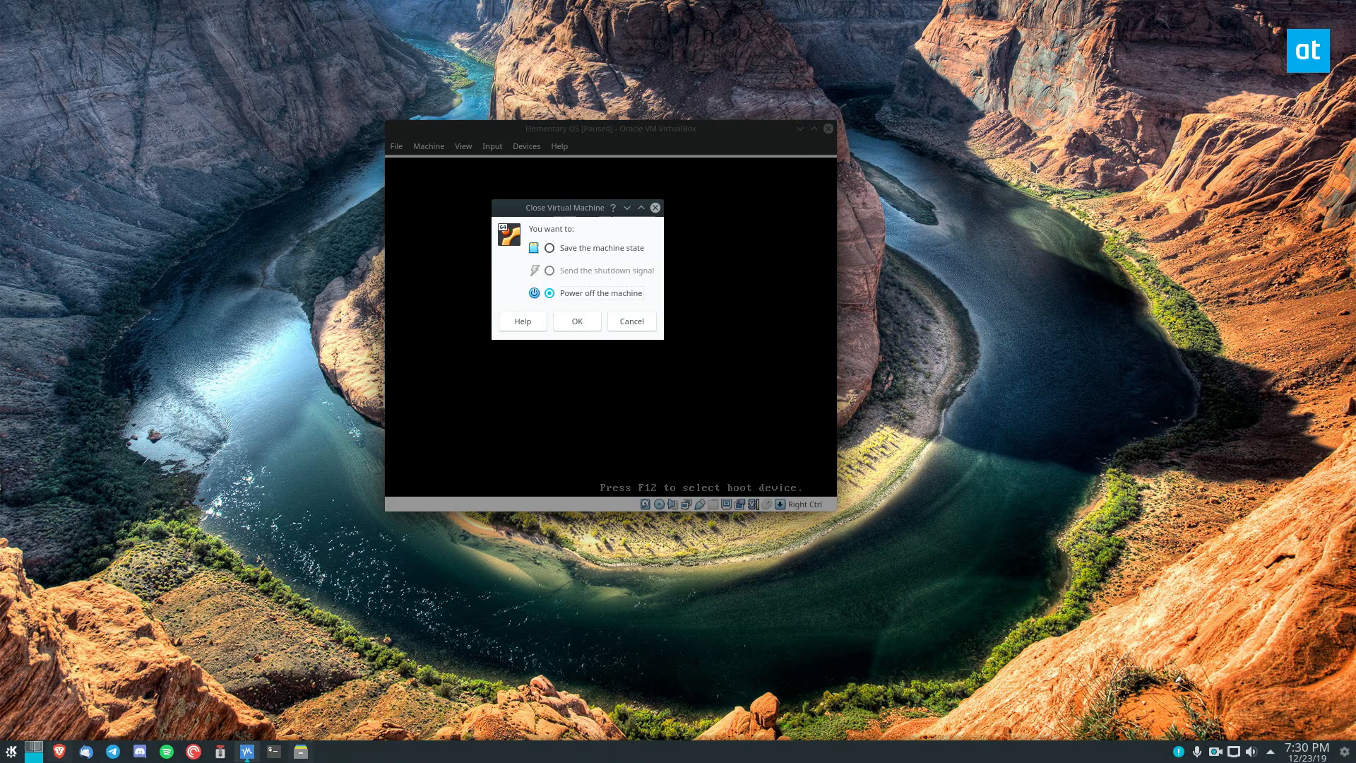
mouse_move(184, 60)
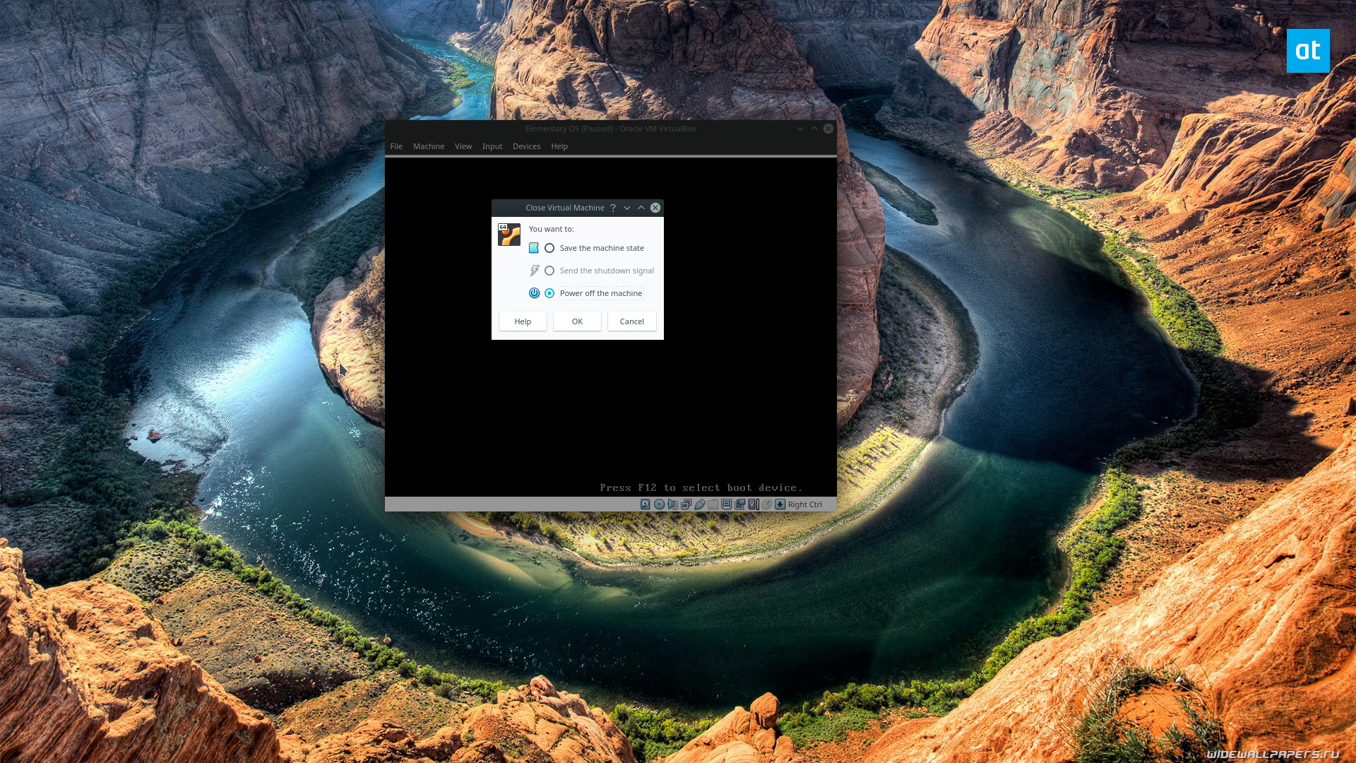
mouse_move(630, 320)
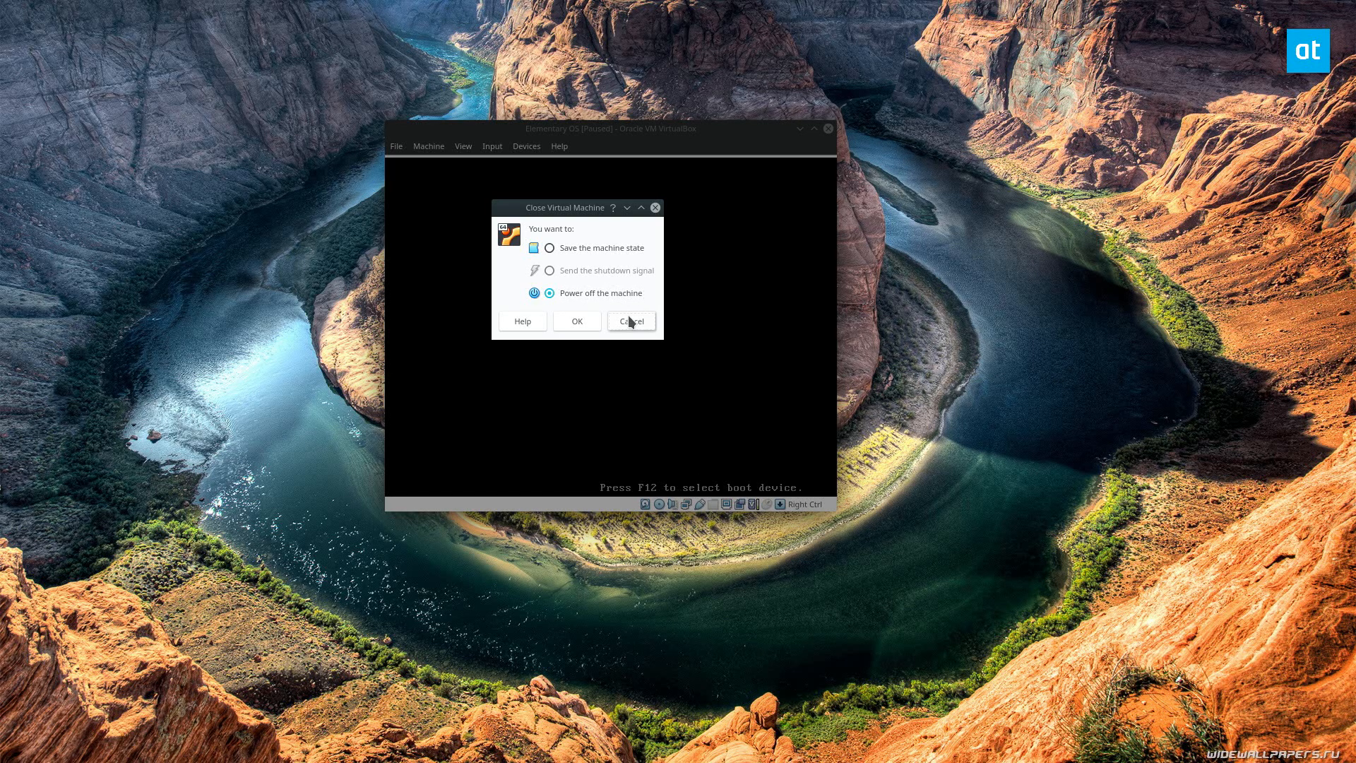
Step: Cancel closing the VM, accept English, and move toward Test memory in the Ubuntu boot menu
left_click(630, 320)
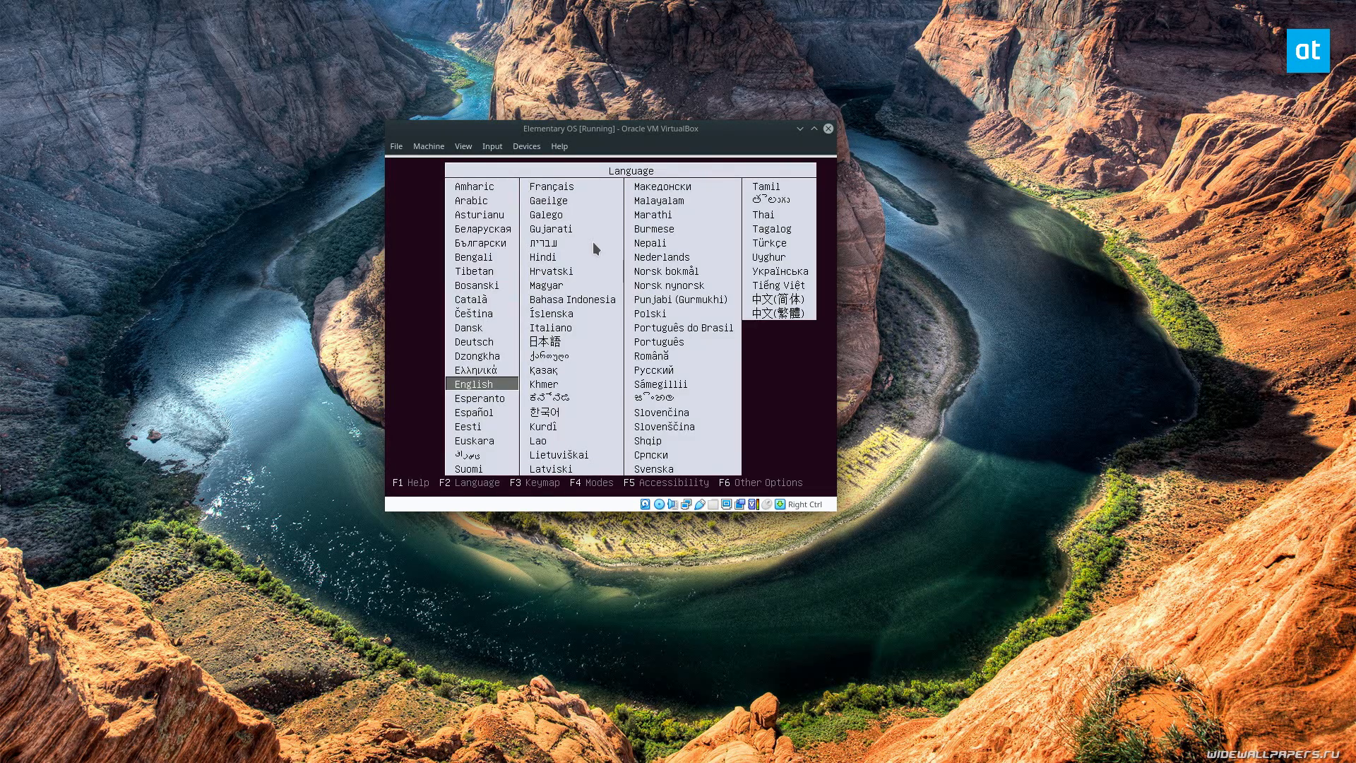
mouse_move(419, 255)
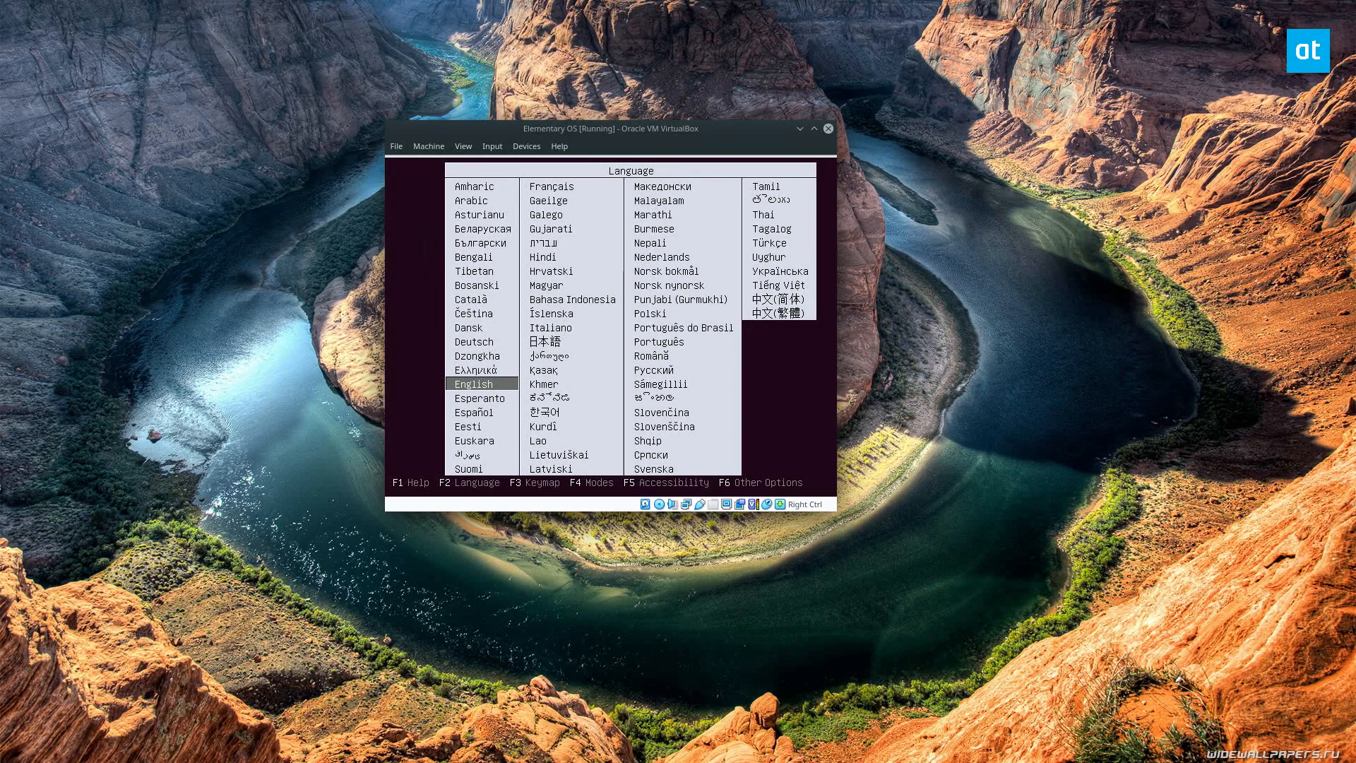
key("Return")
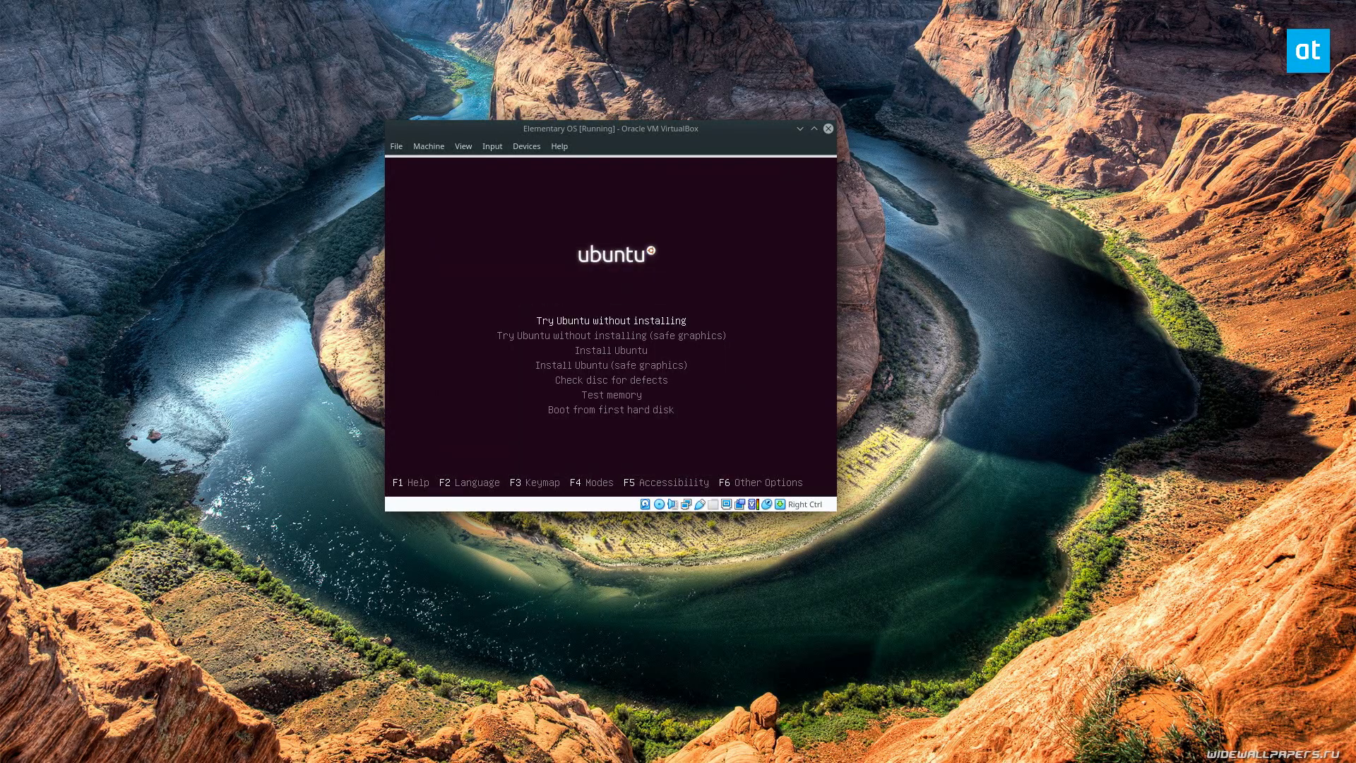
key("down")
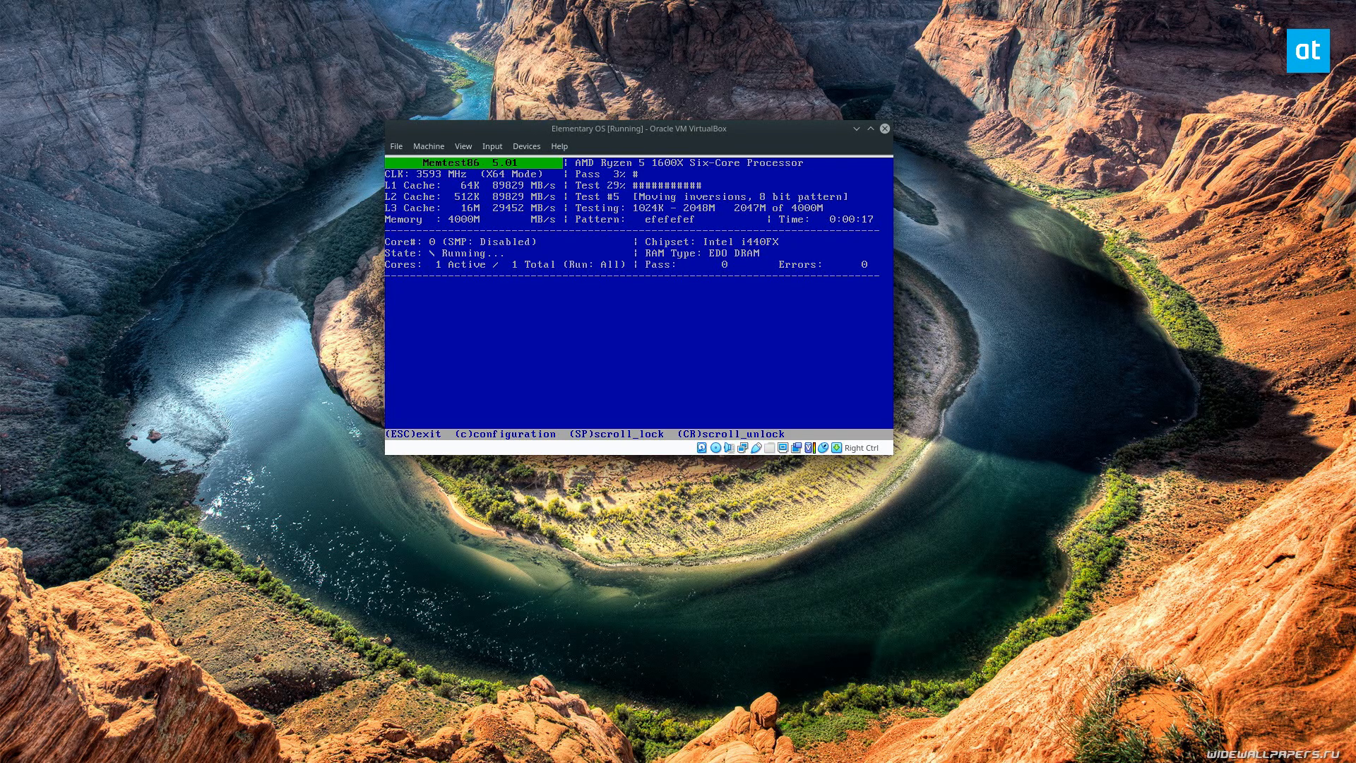
Step: Bring up the Memtest86+ configuration settings with the C key while the test runs
key("c")
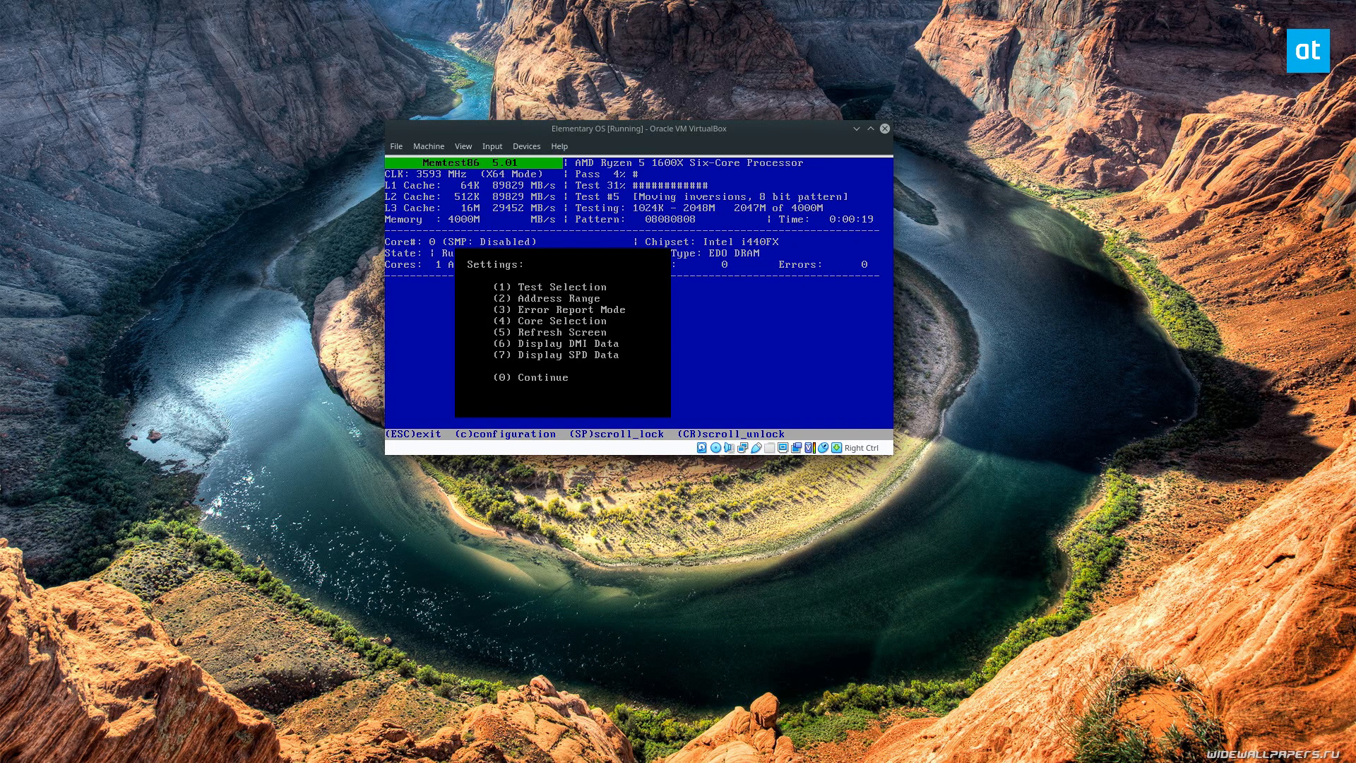